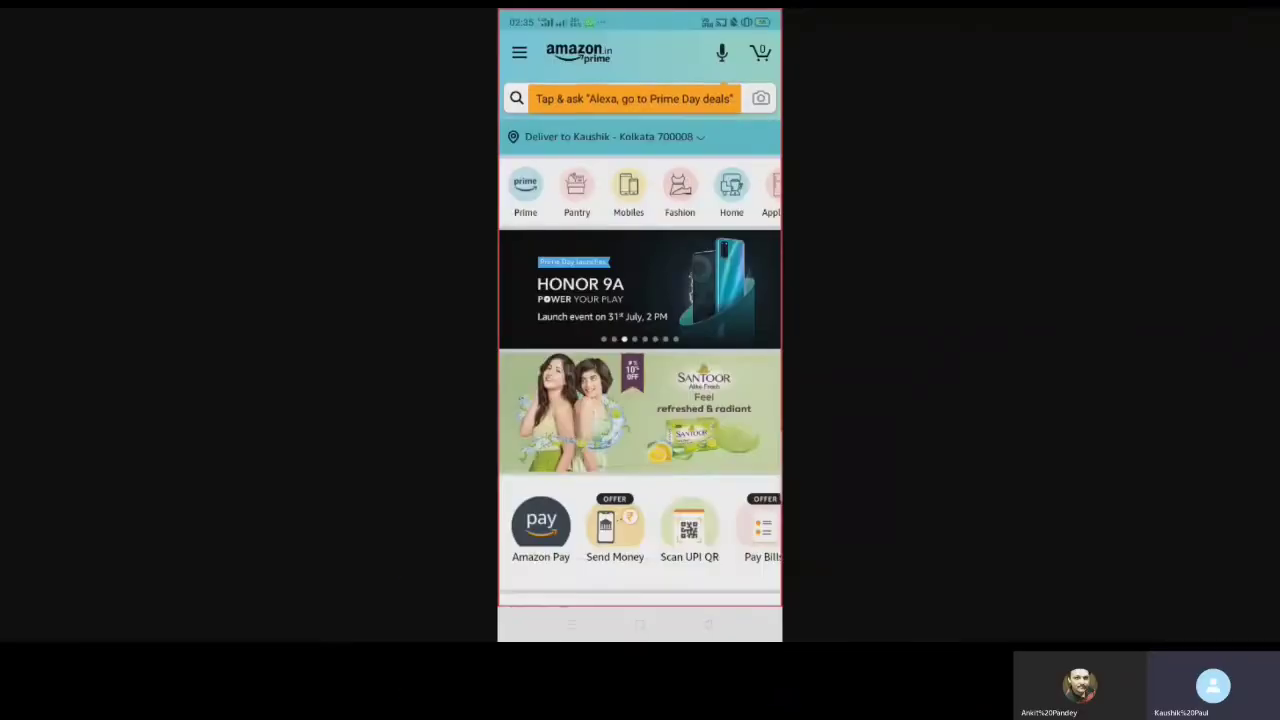
Open Your Orders and scroll back through past orders to early June 2020 entries
scroll("down", 3)
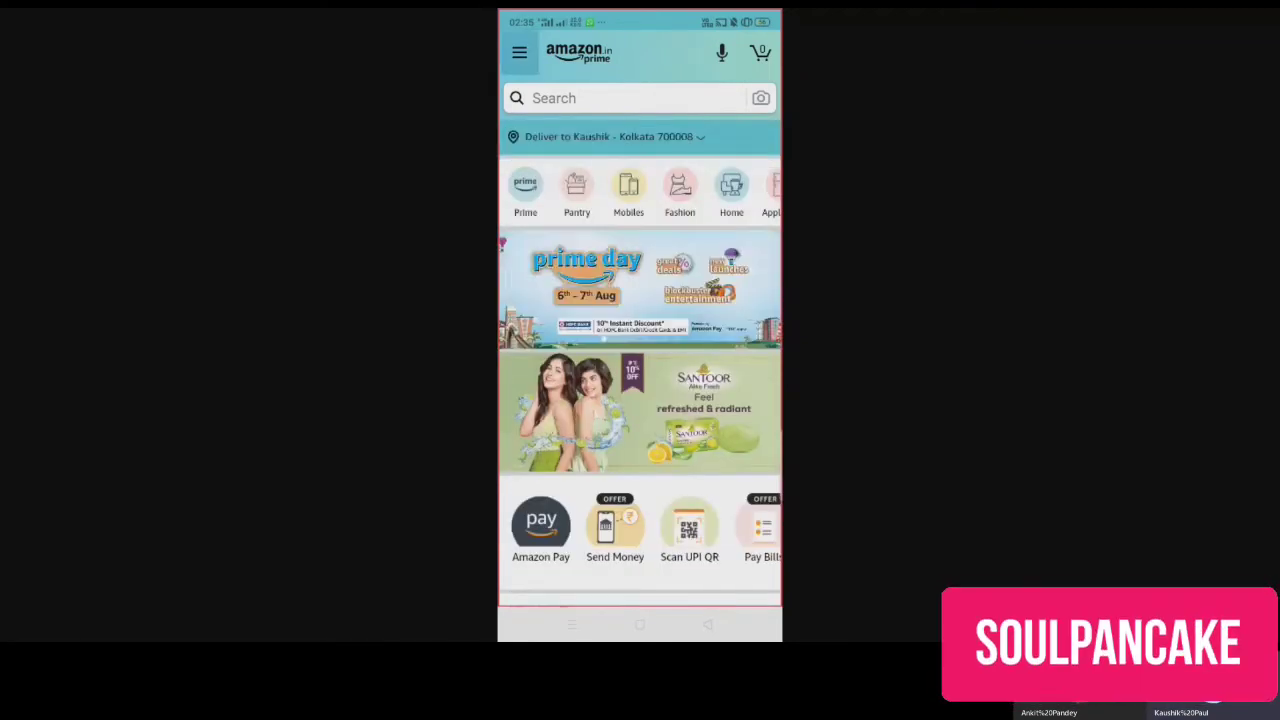
left_click(518, 52)
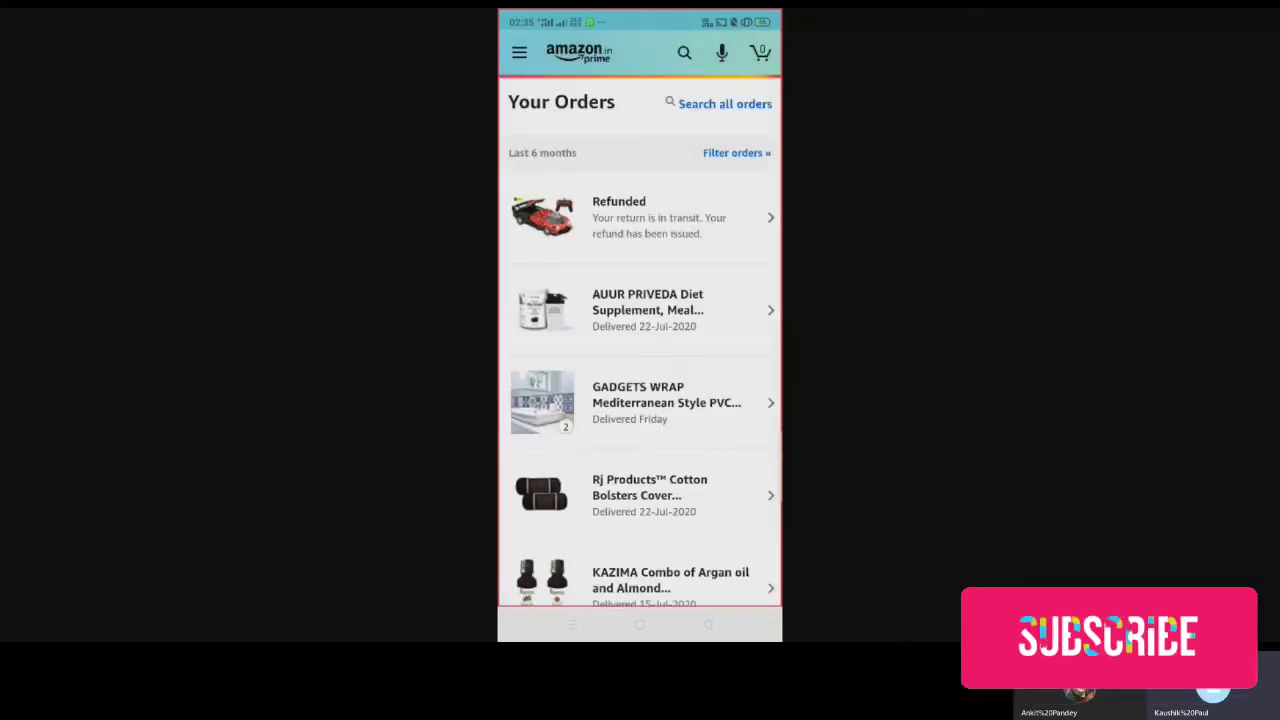
scroll("down", 3)
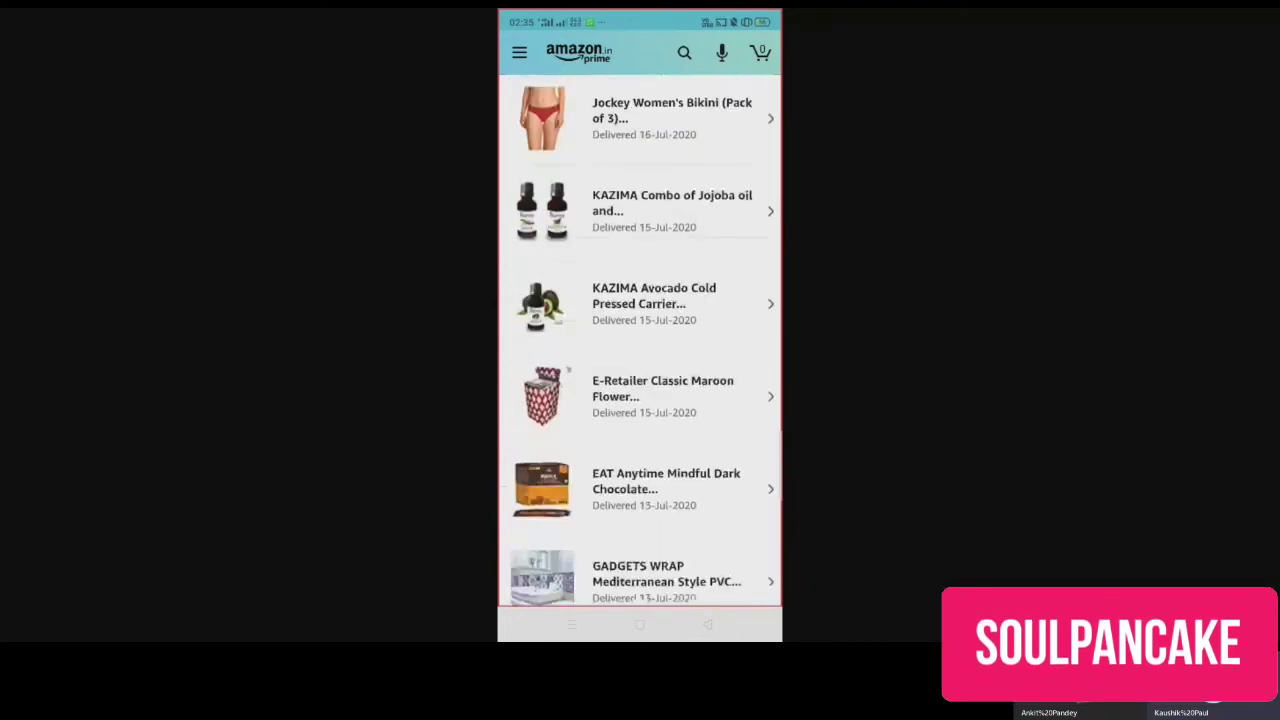
scroll("down", 3)
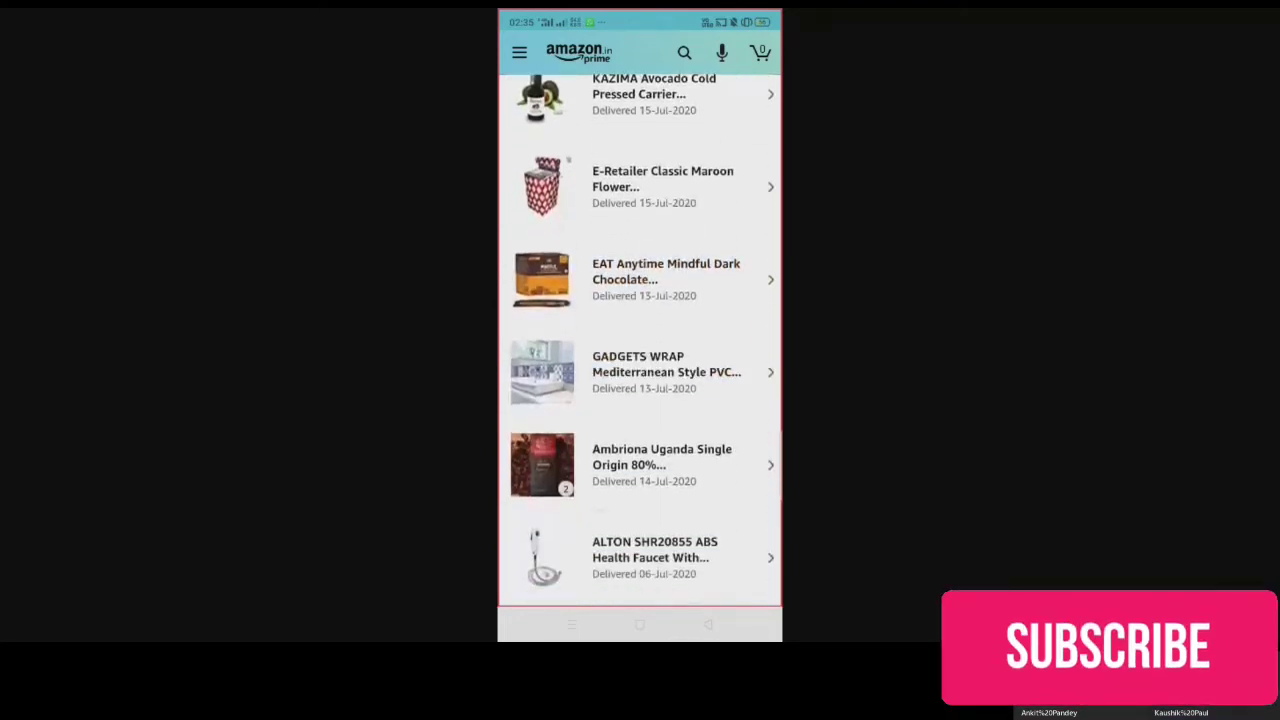
scroll("down", 3)
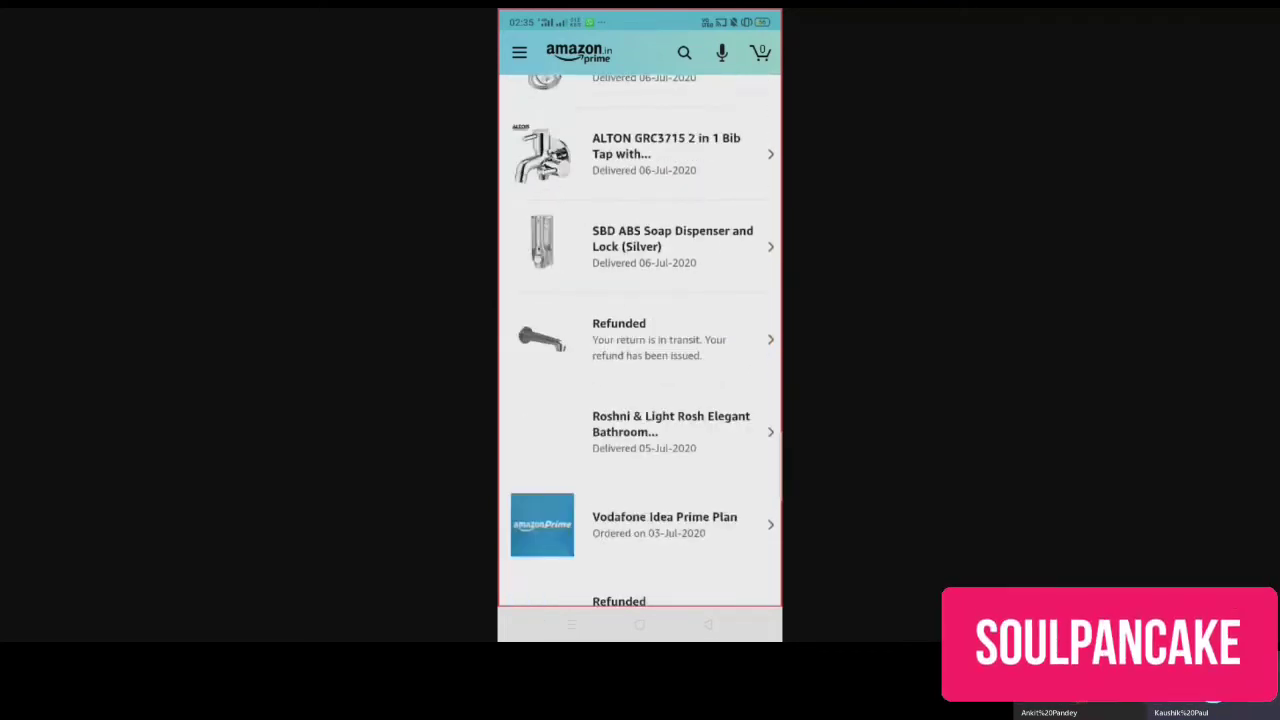
scroll("down", 3)
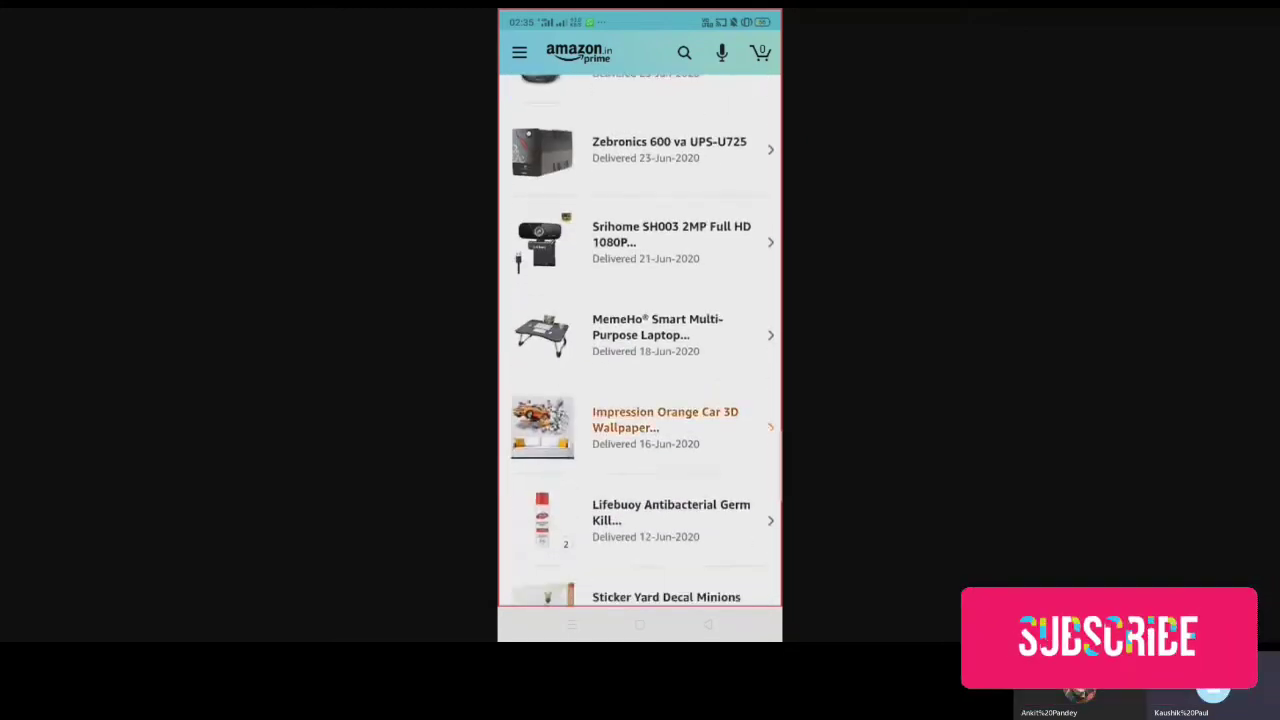
scroll("down", 3)
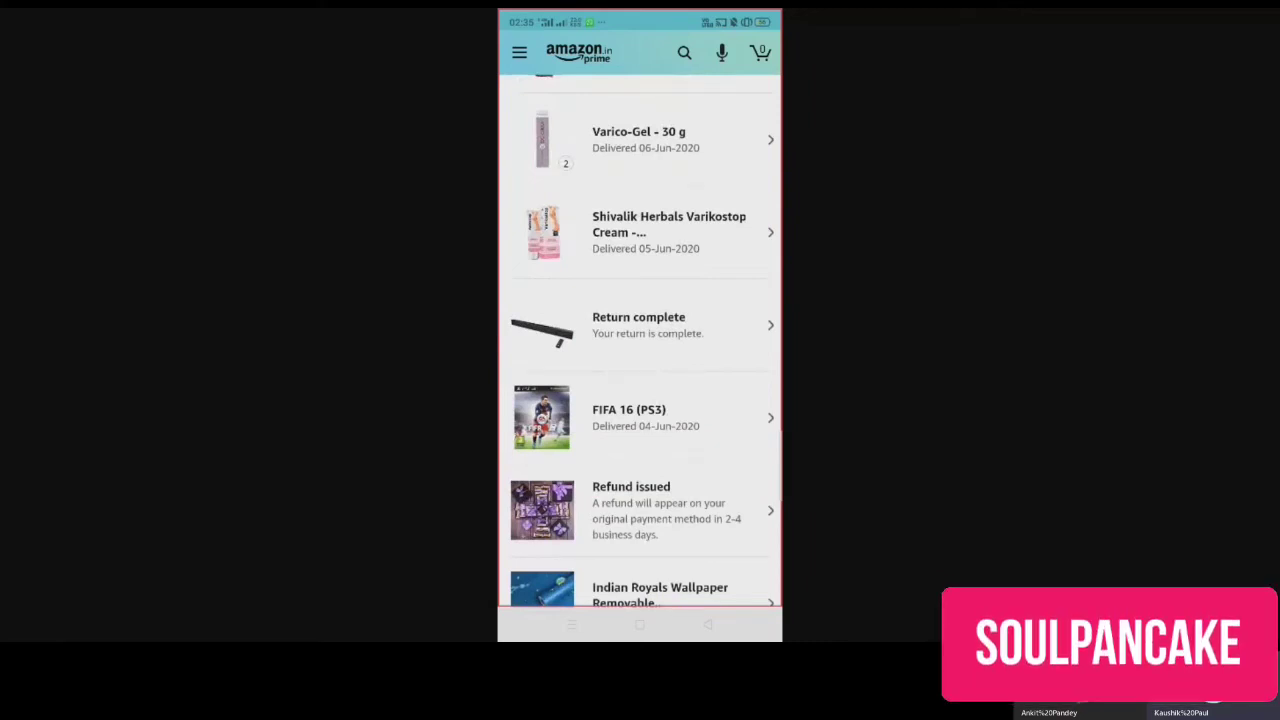
Open the FIFA 16 (PS3) order details, then bring up the app's main navigation menu
left_click(640, 418)
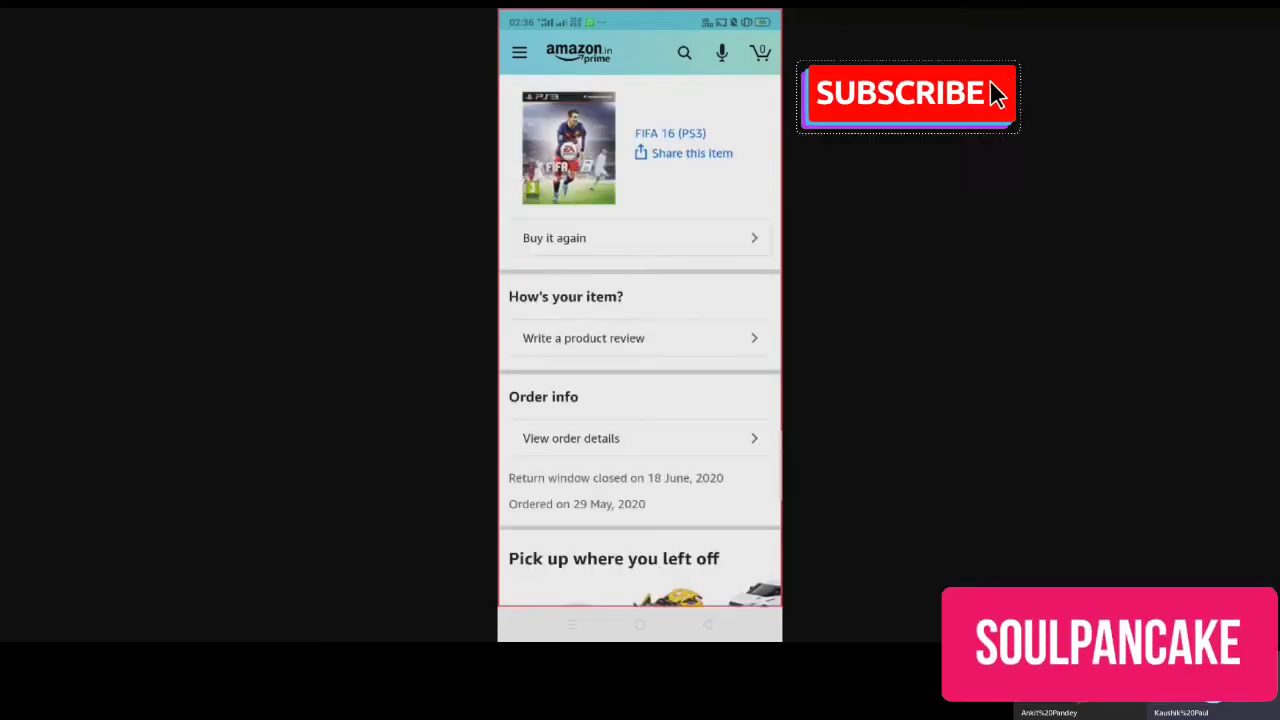
left_click(900, 92)
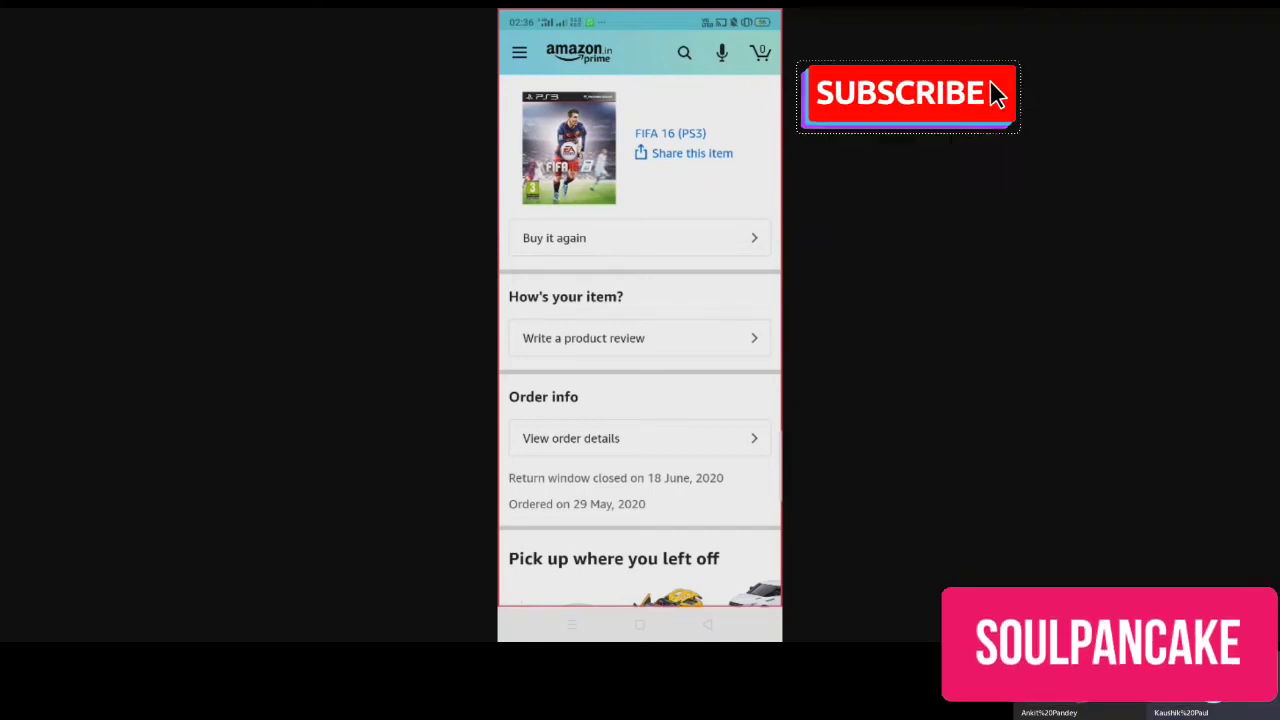
left_click(904, 94)
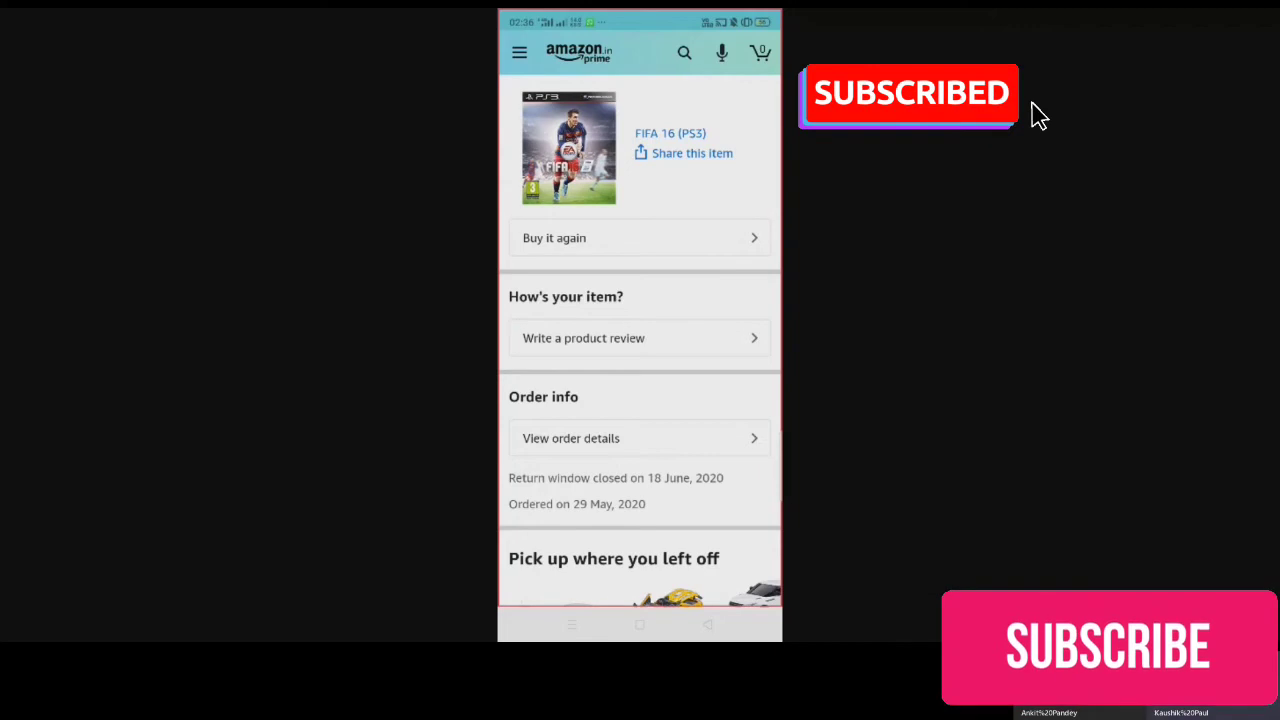
scroll("down", 3)
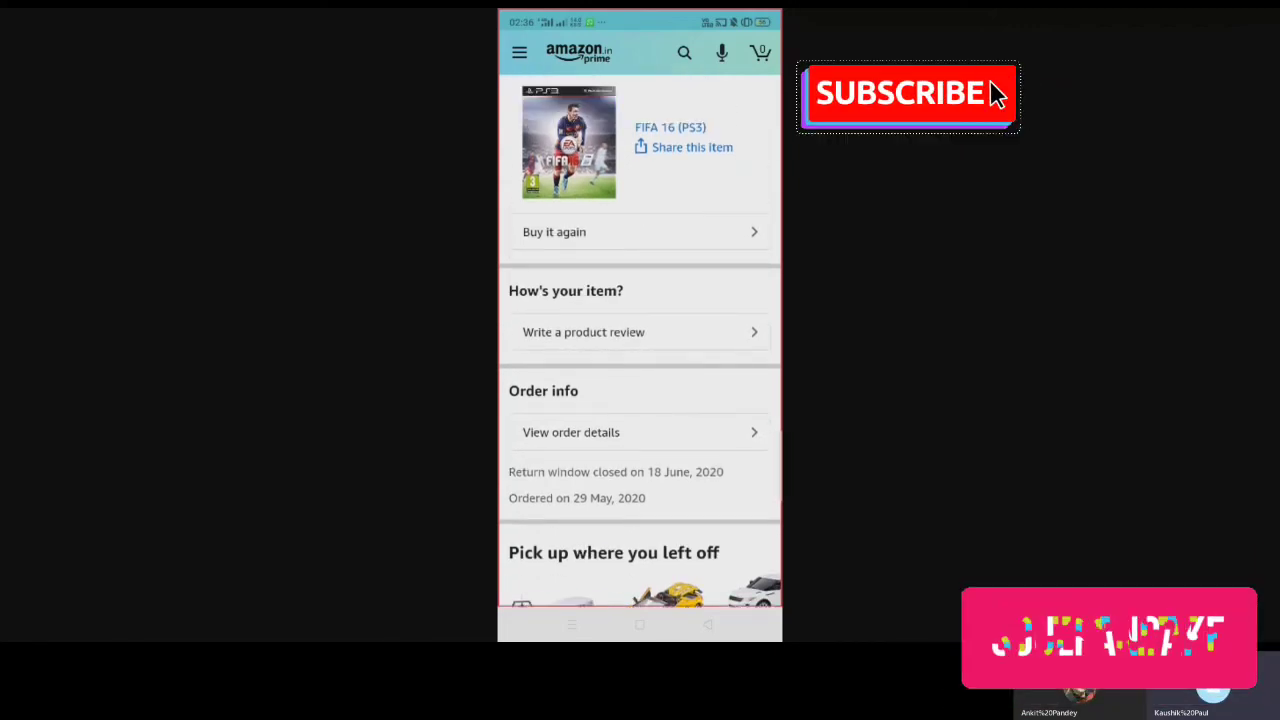
left_click(904, 94)
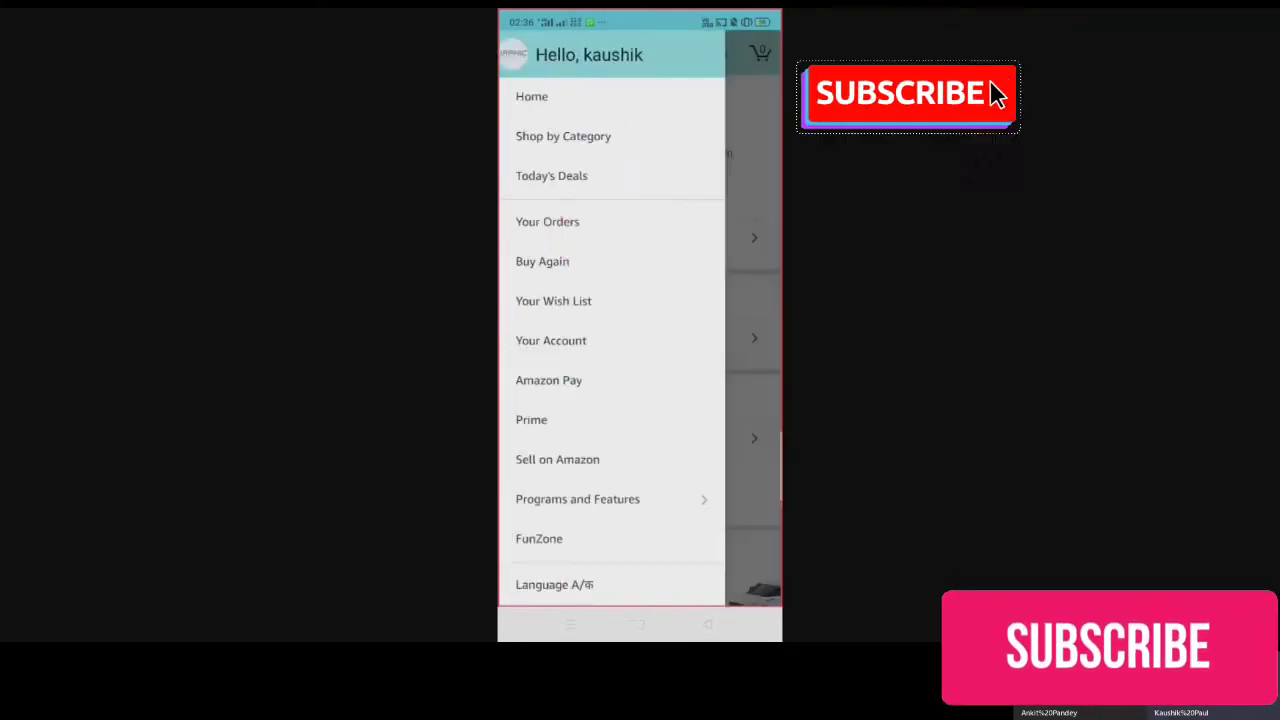
Go to Customer Service from the side menu and reach the Chat and Call us options
left_click(904, 94)
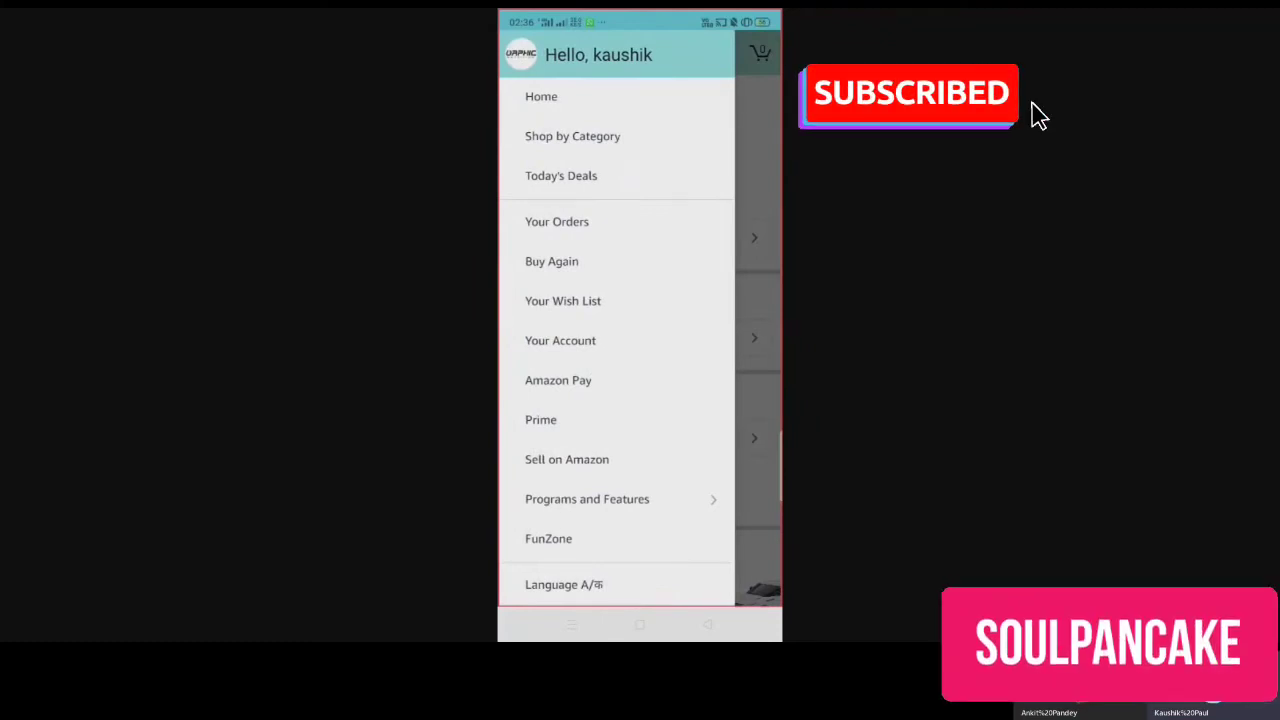
scroll("down", 3)
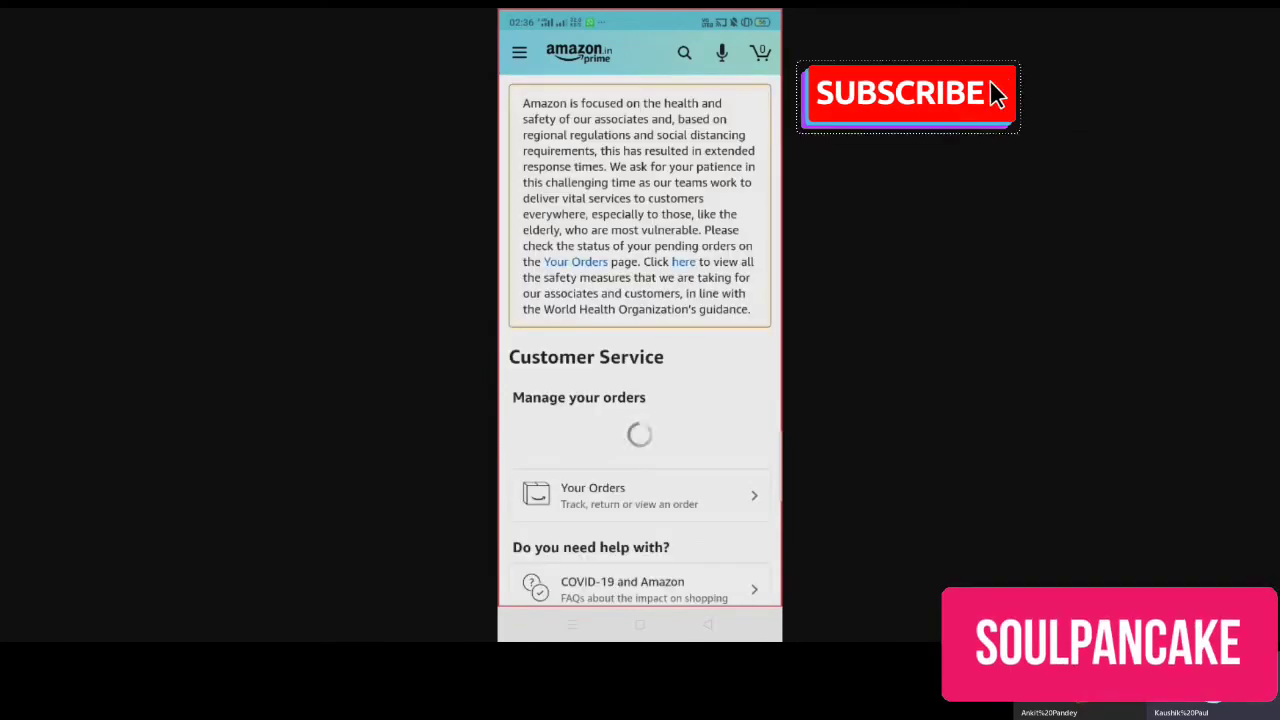
left_click(904, 96)
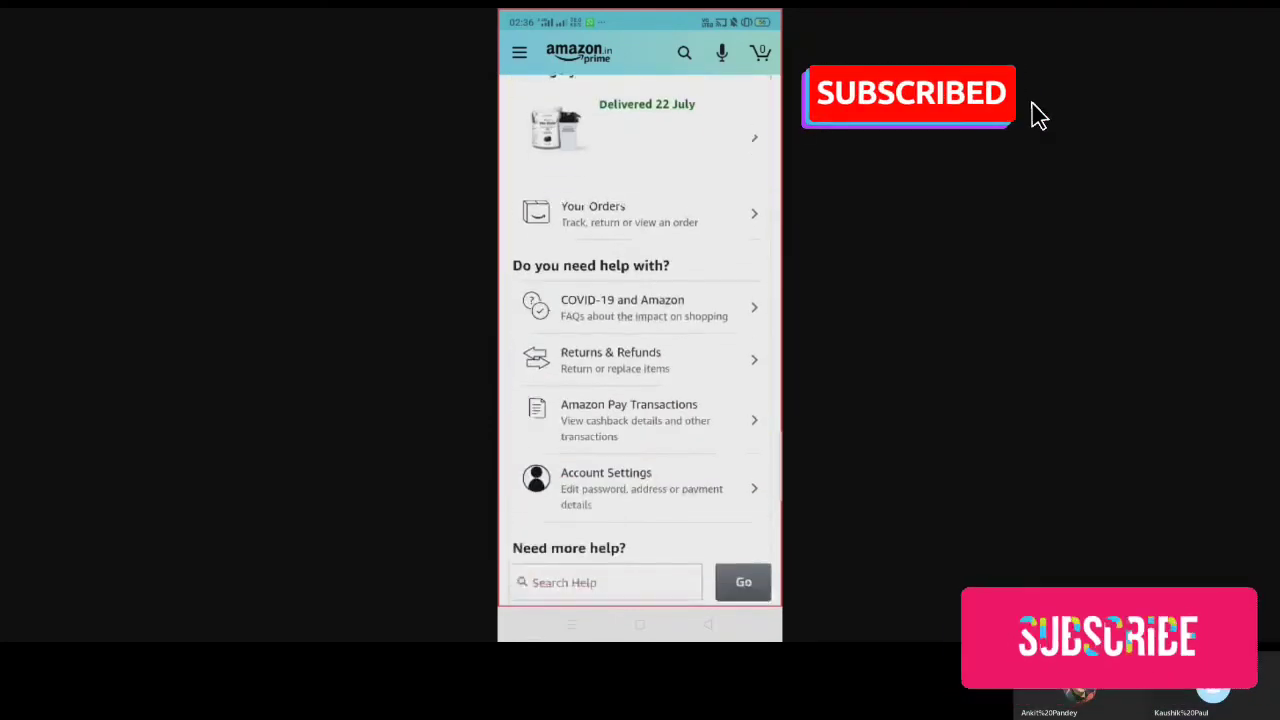
scroll("down", 3)
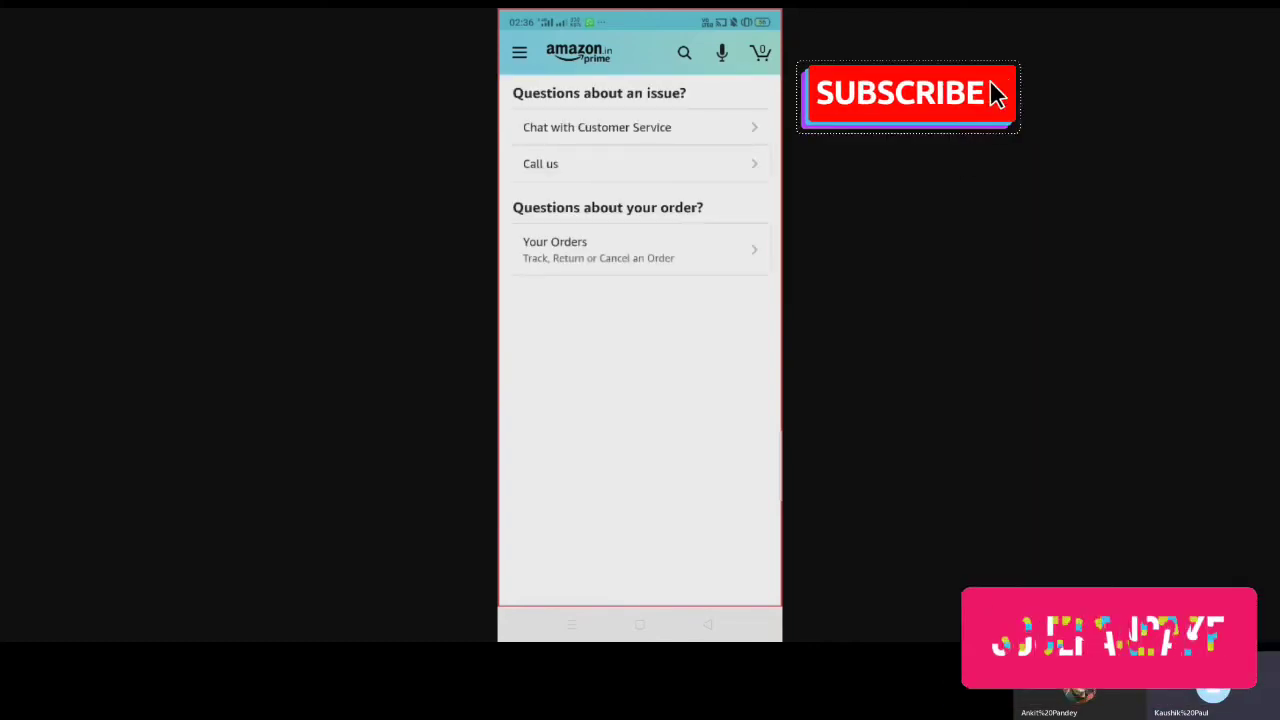
Start a help request and choose the Zest 4 Toyz order from 18 Jul 2020 to see its help topics
left_click(904, 94)
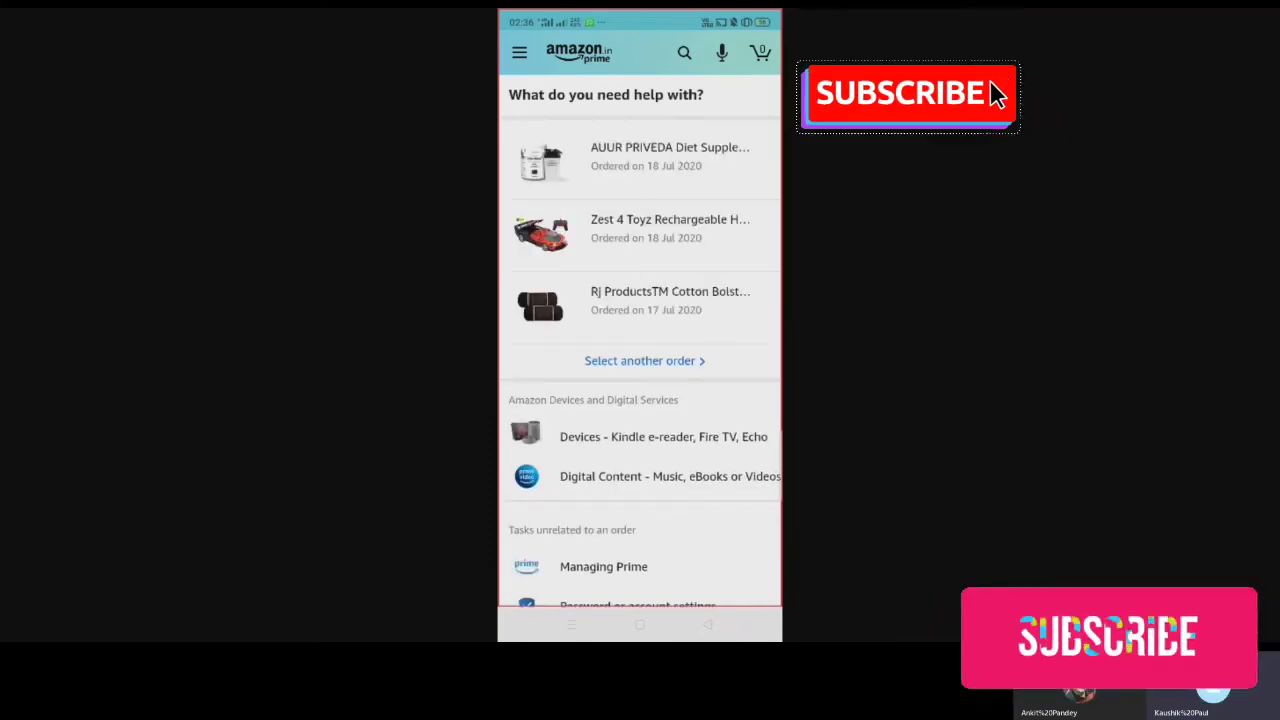
left_click(900, 94)
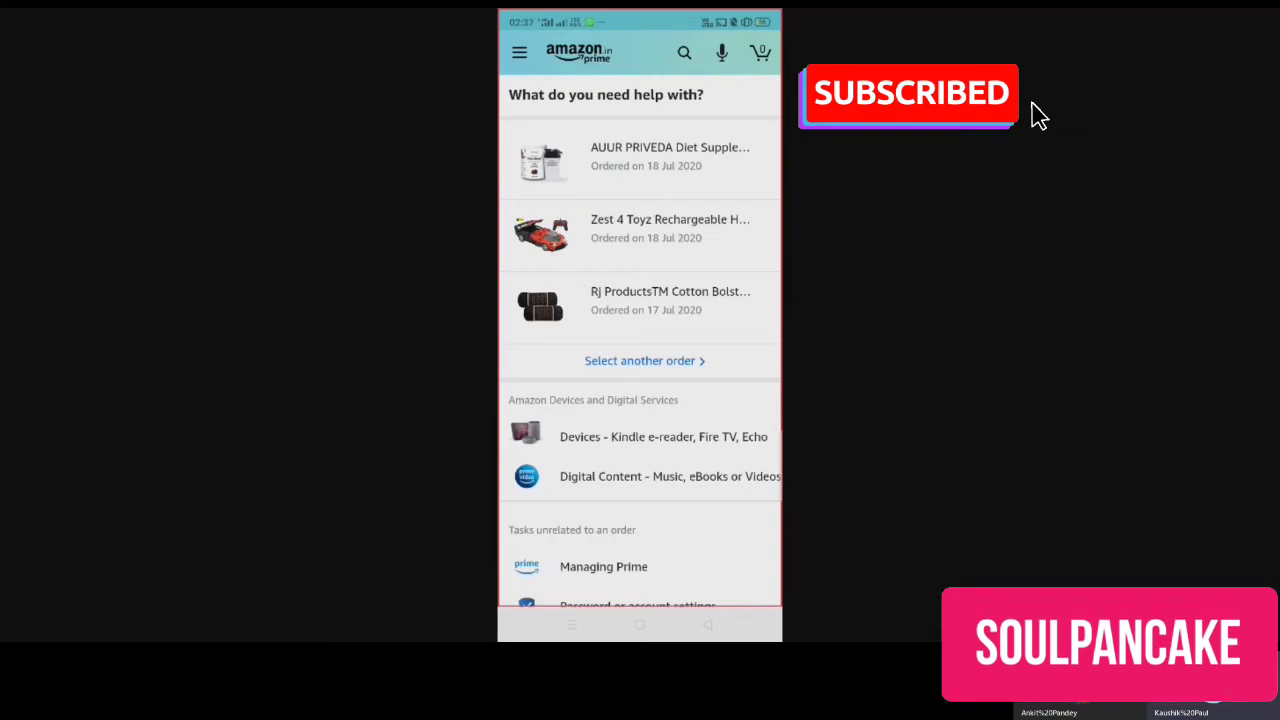
scroll("down", 3)
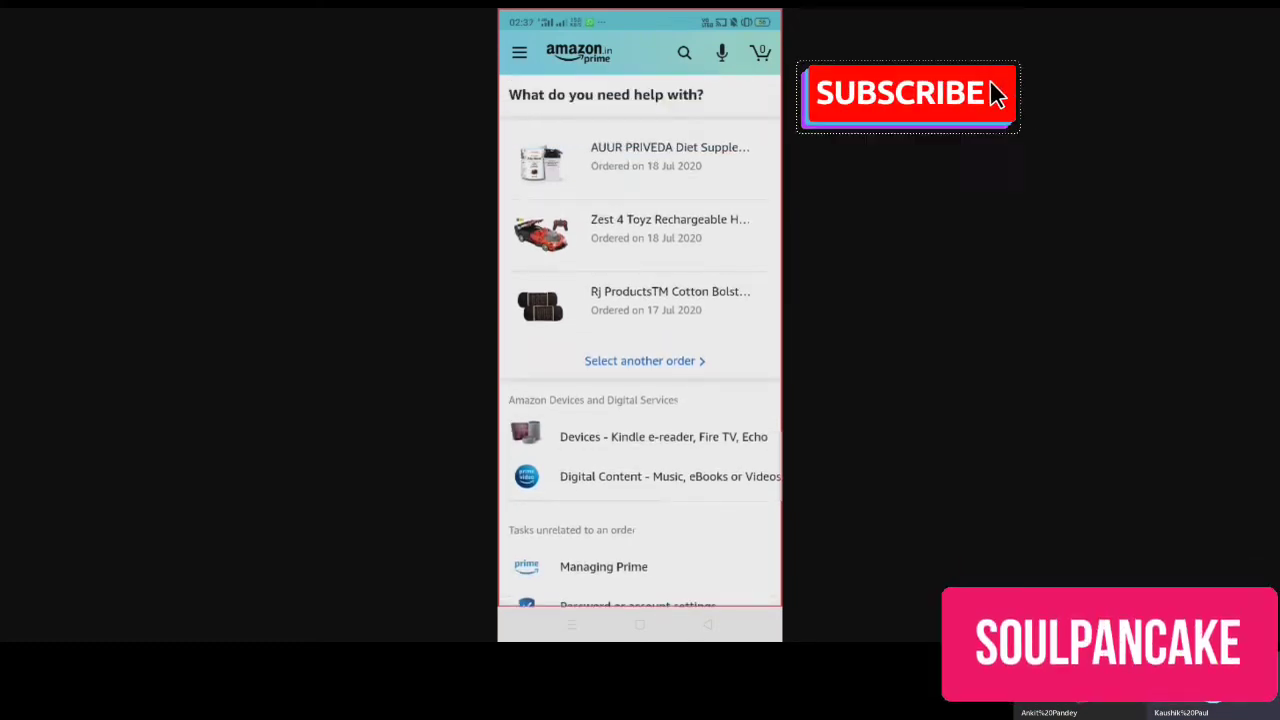
left_click(904, 92)
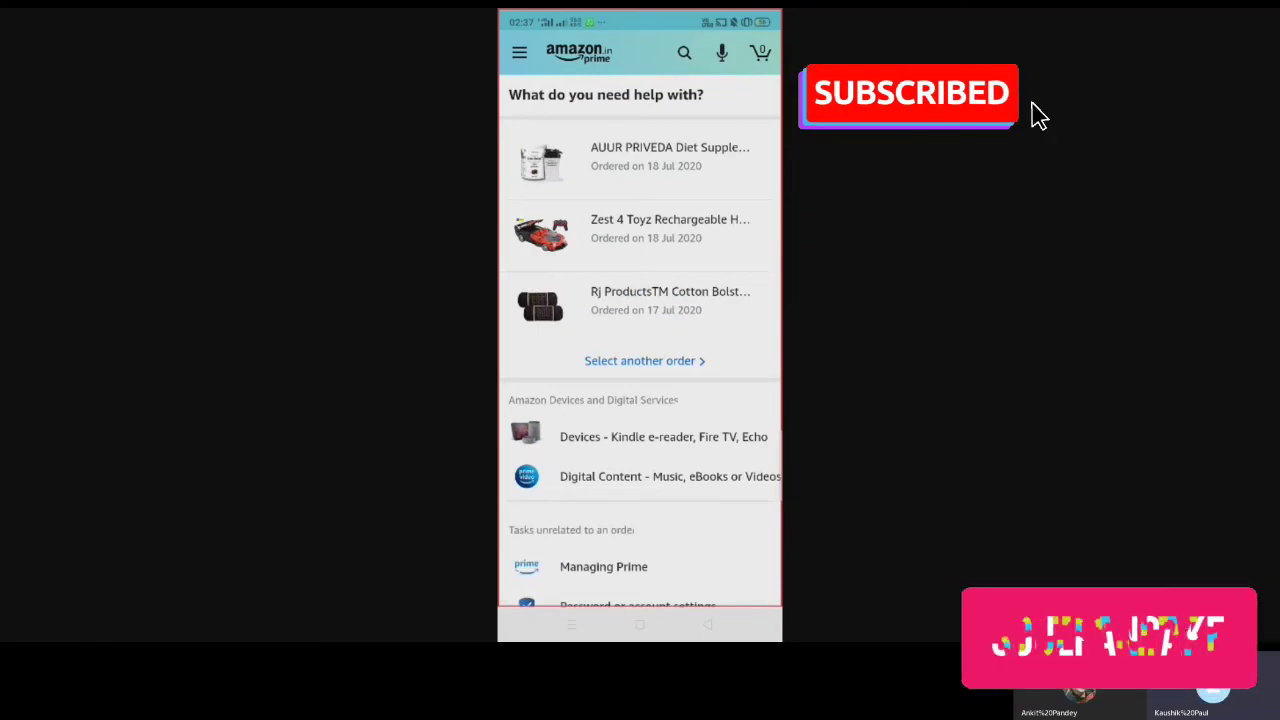
left_click(640, 360)
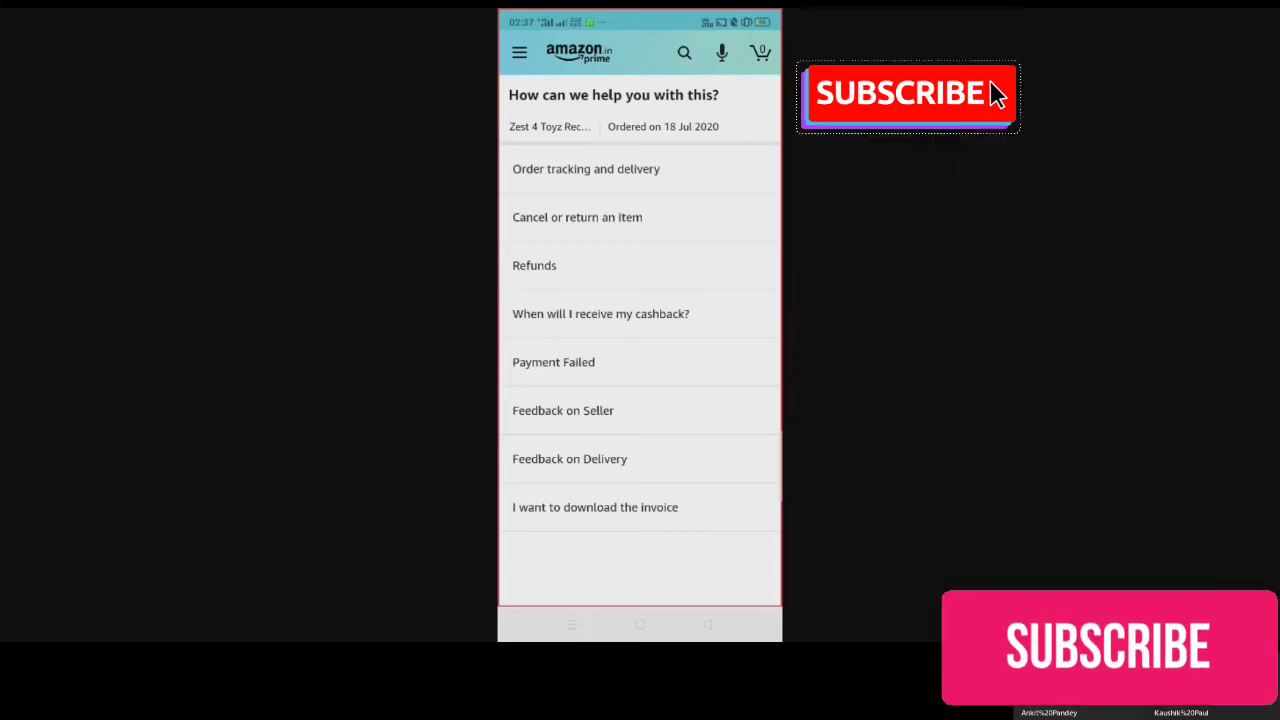
Select another order, the GADGETS WRAP one from 17 Jul 2020, and choose 'Cancel or return an item'
left_click(534, 264)
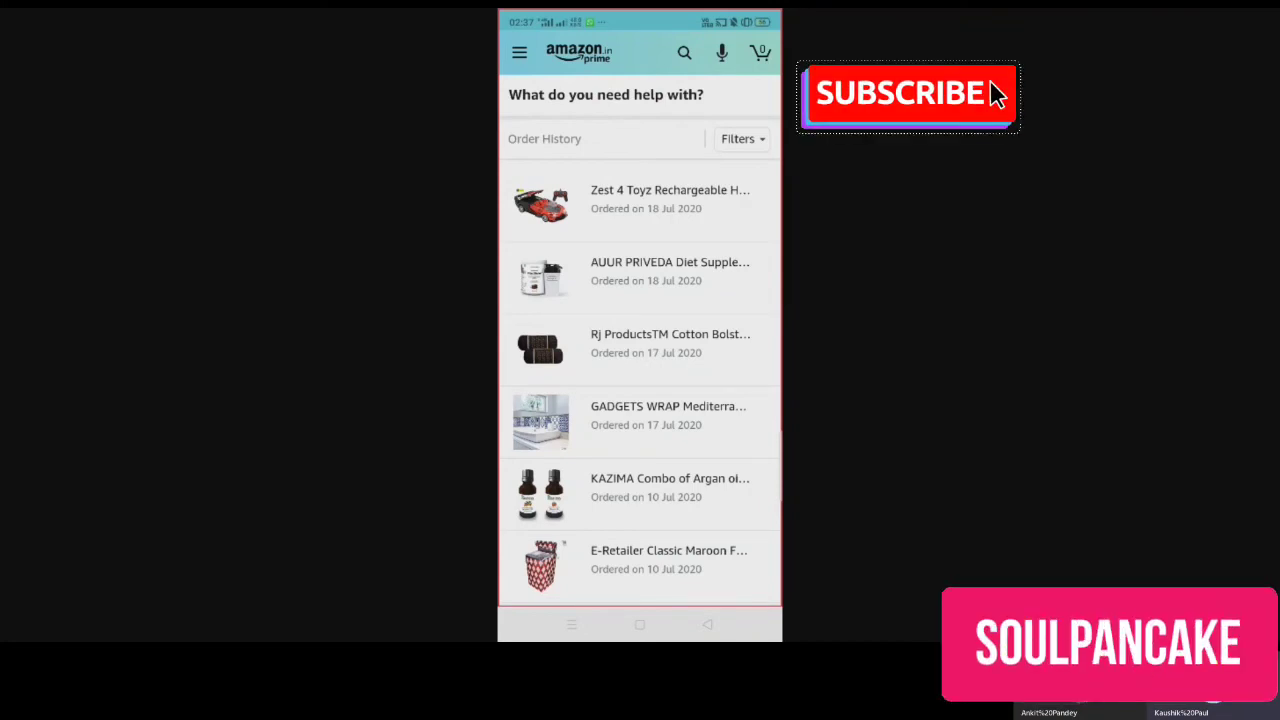
left_click(906, 94)
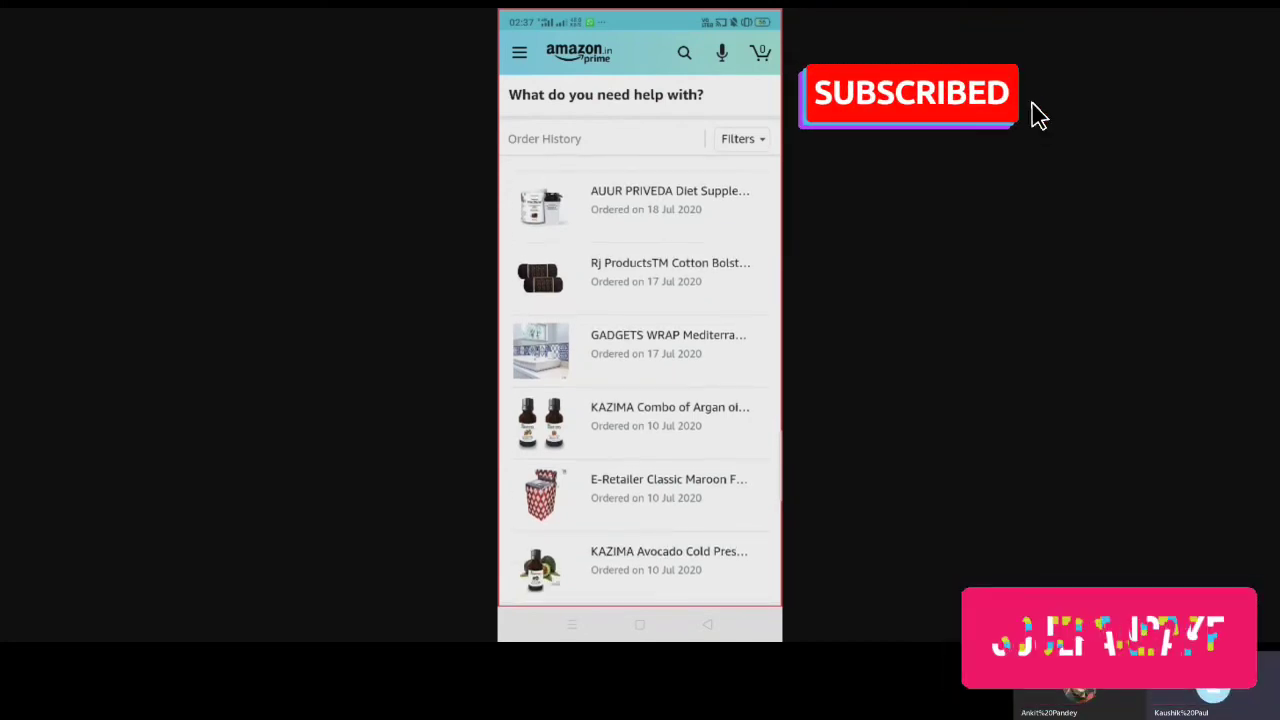
left_click(640, 350)
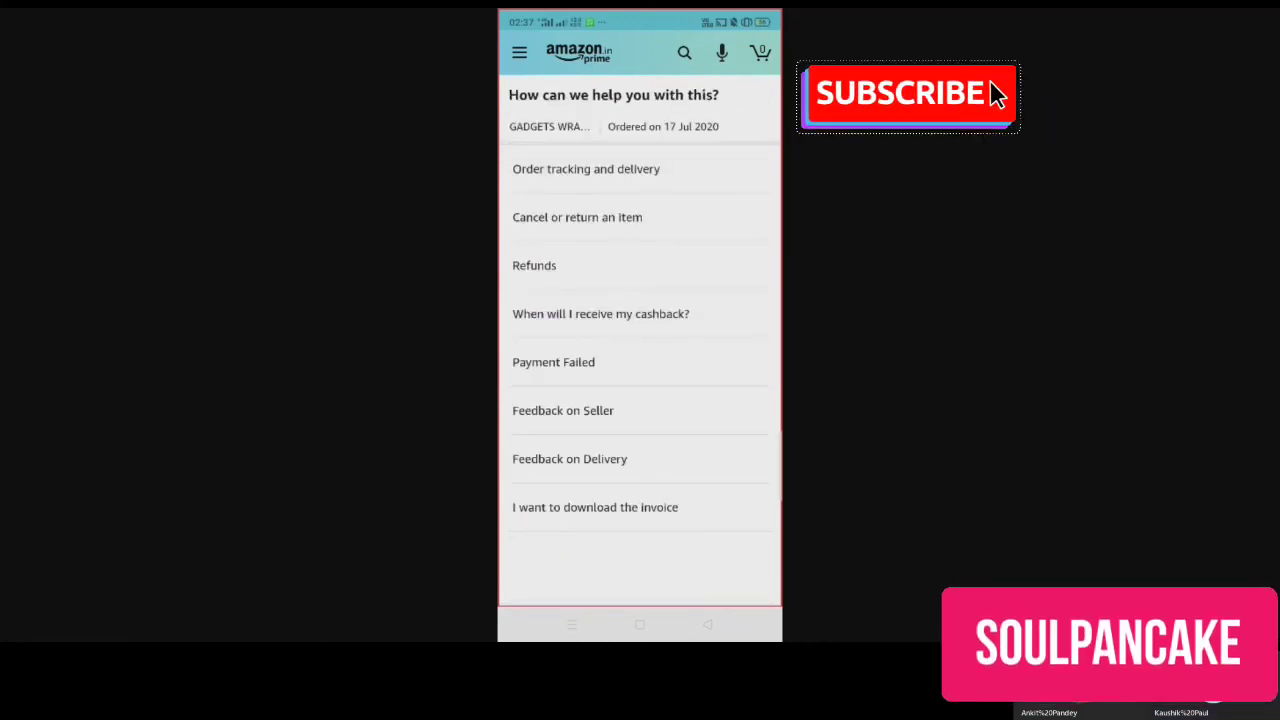
left_click(904, 94)
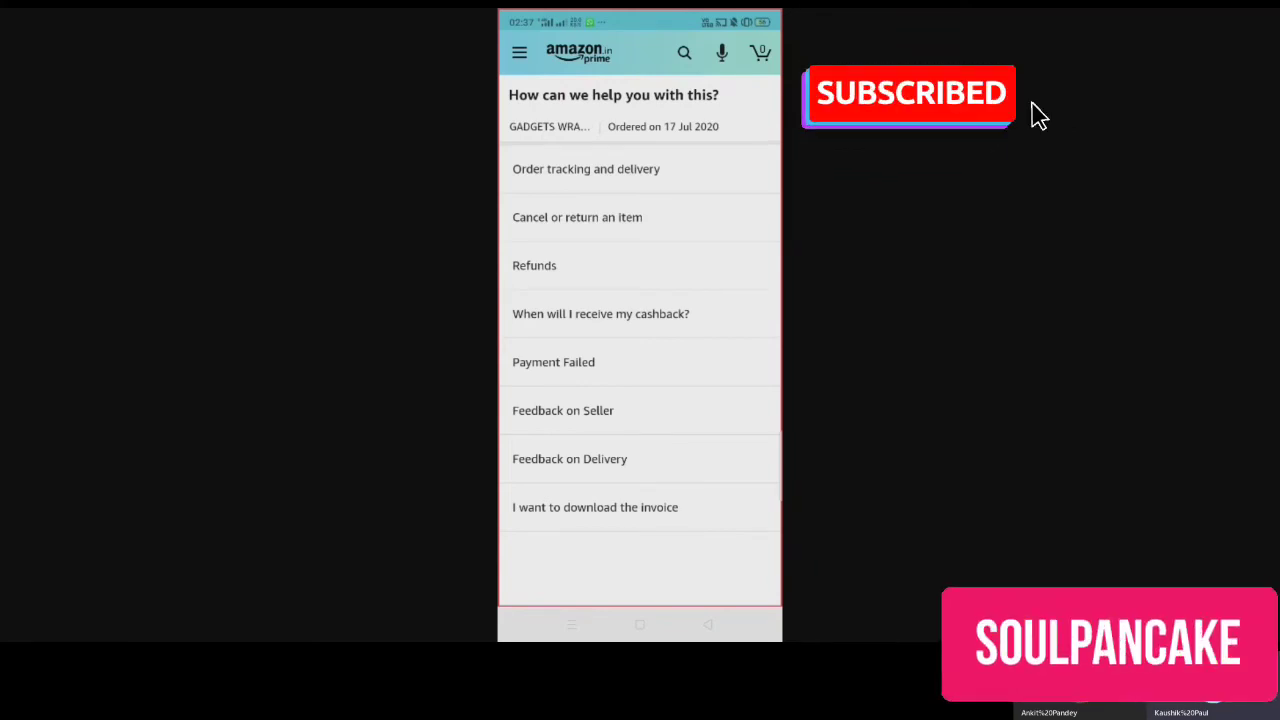
left_click(576, 216)
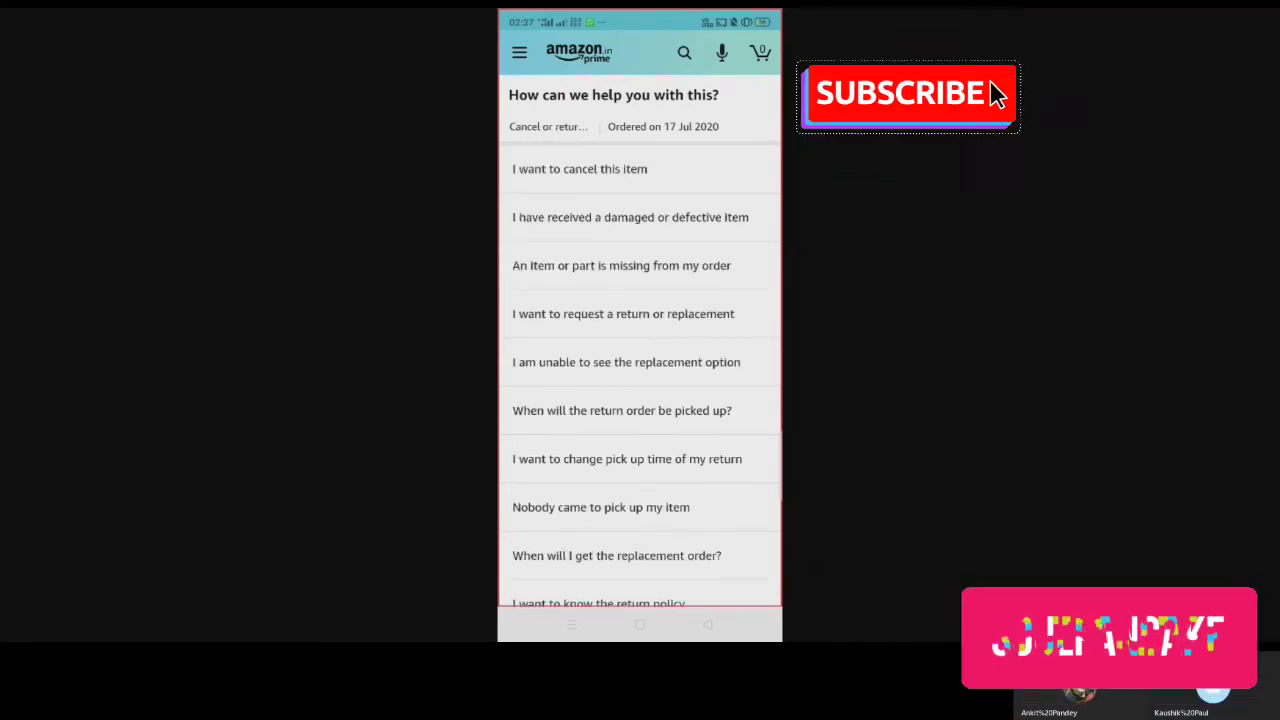
Choose 'I have received a damaged or defective item' and continue to the call-back details screen
left_click(904, 94)
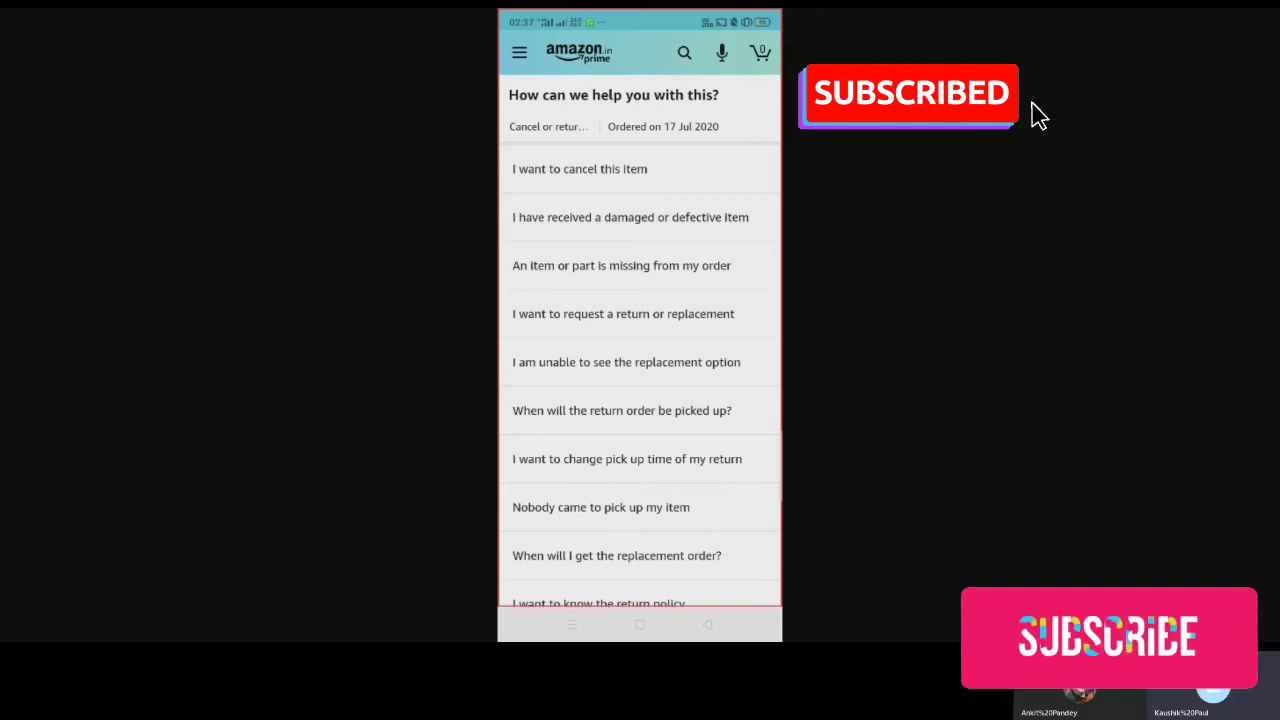
left_click(630, 216)
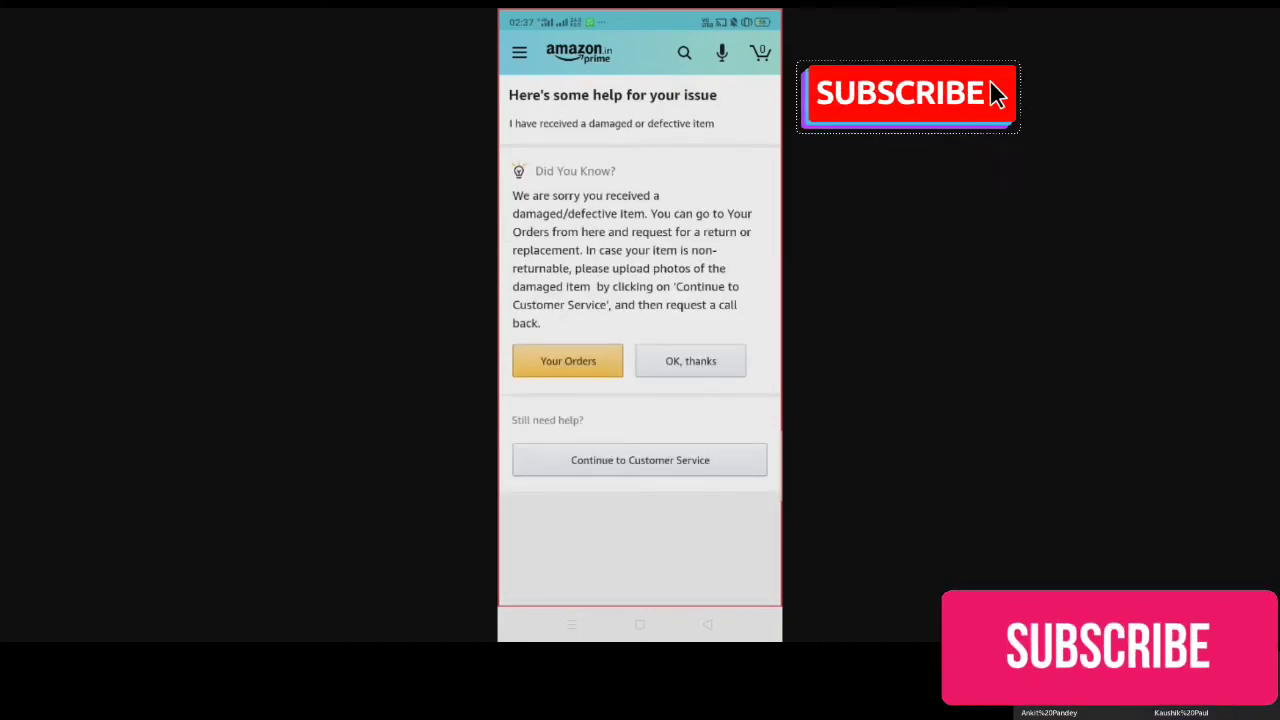
left_click(904, 94)
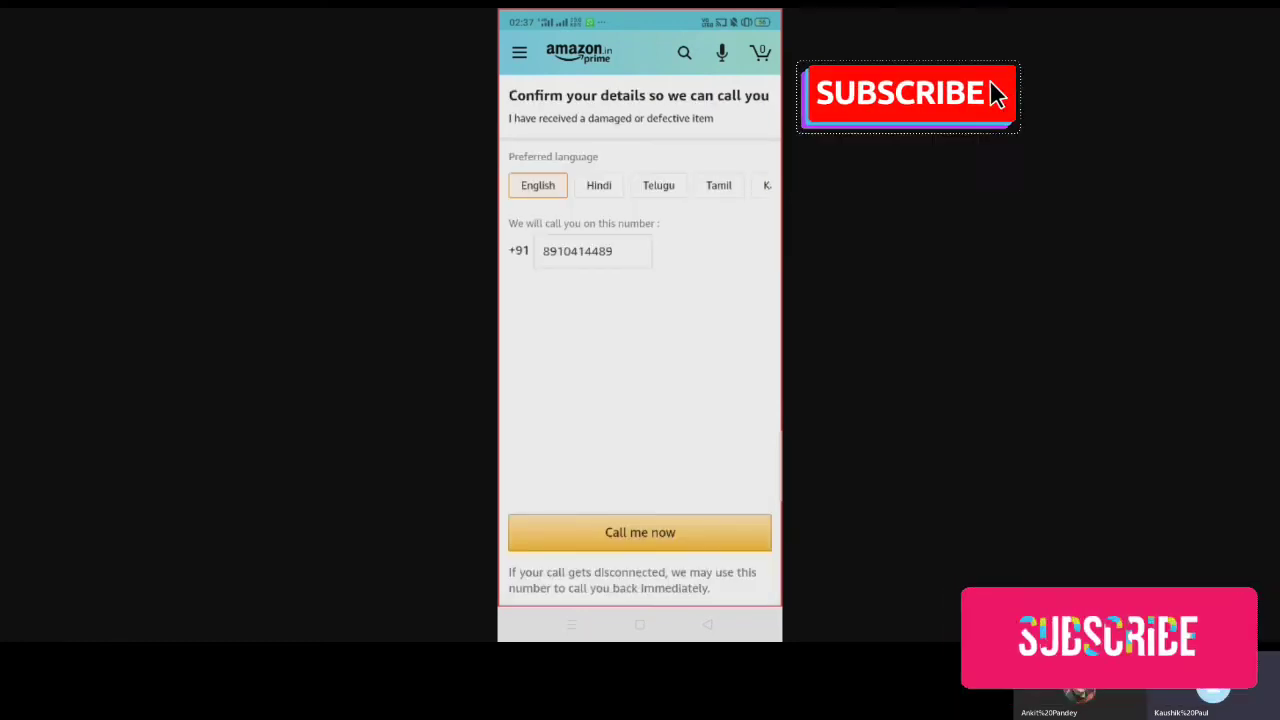
left_click(904, 94)
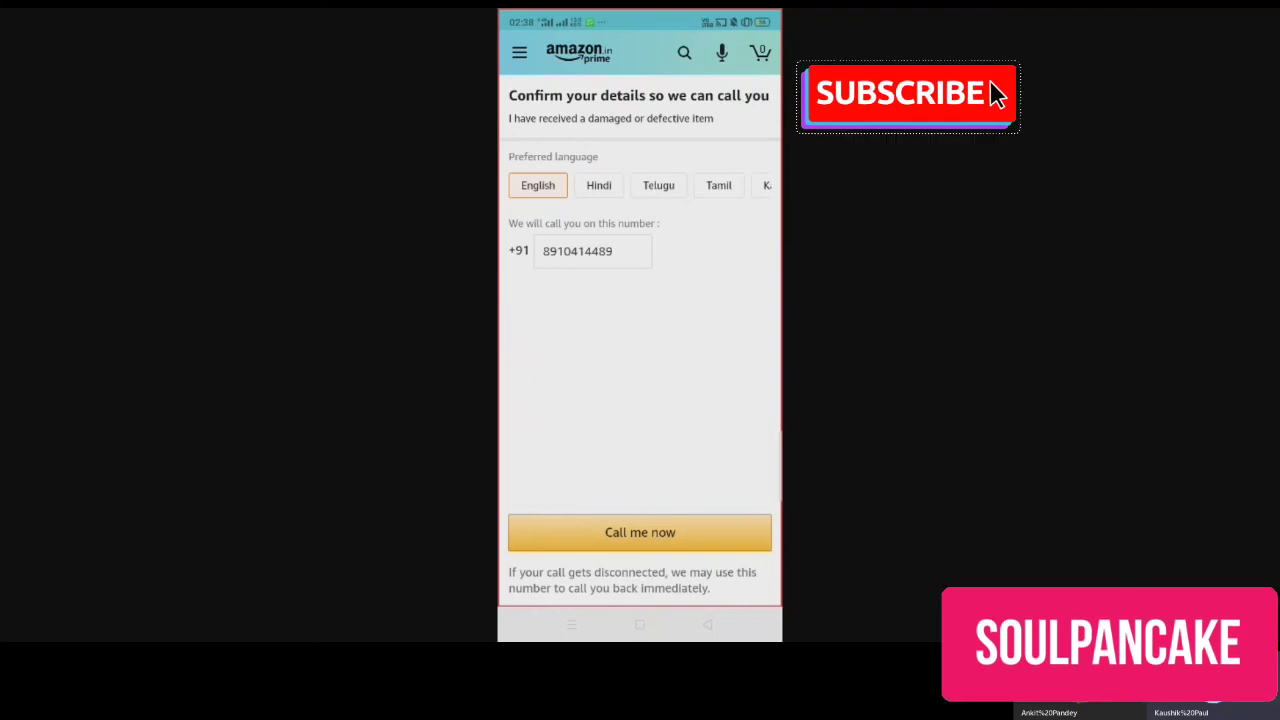
left_click(904, 94)
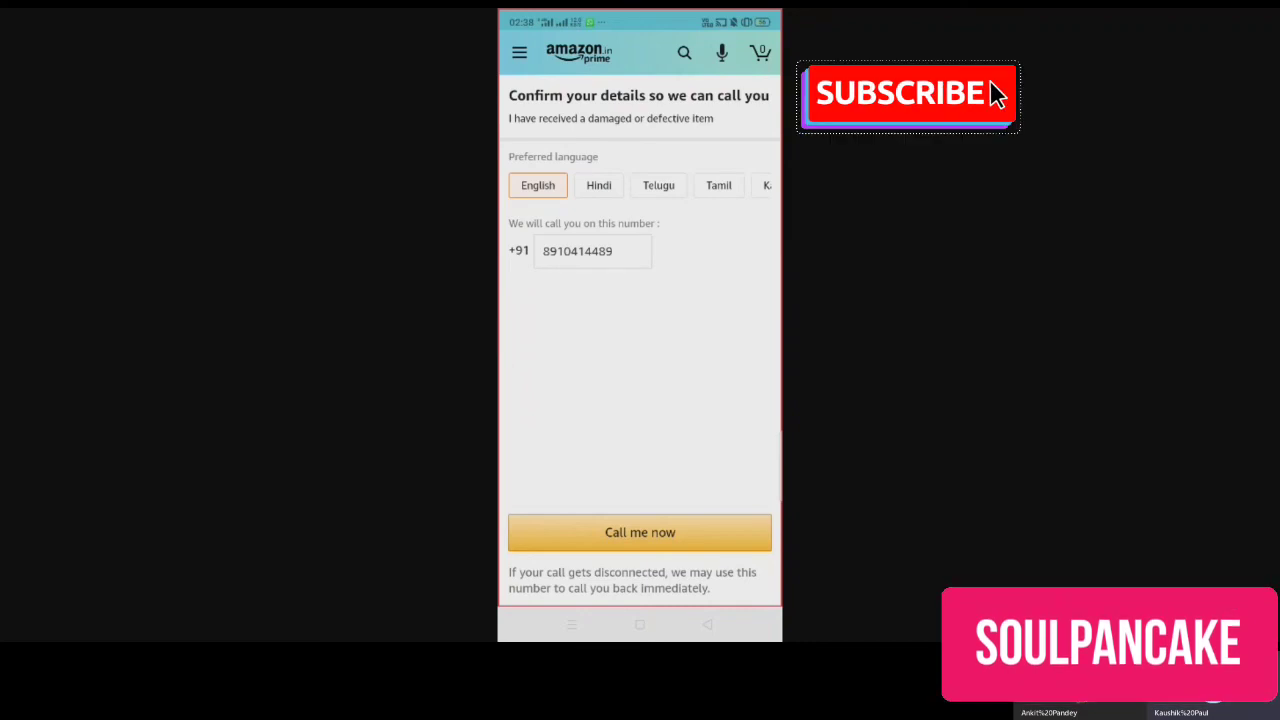
left_click(904, 96)
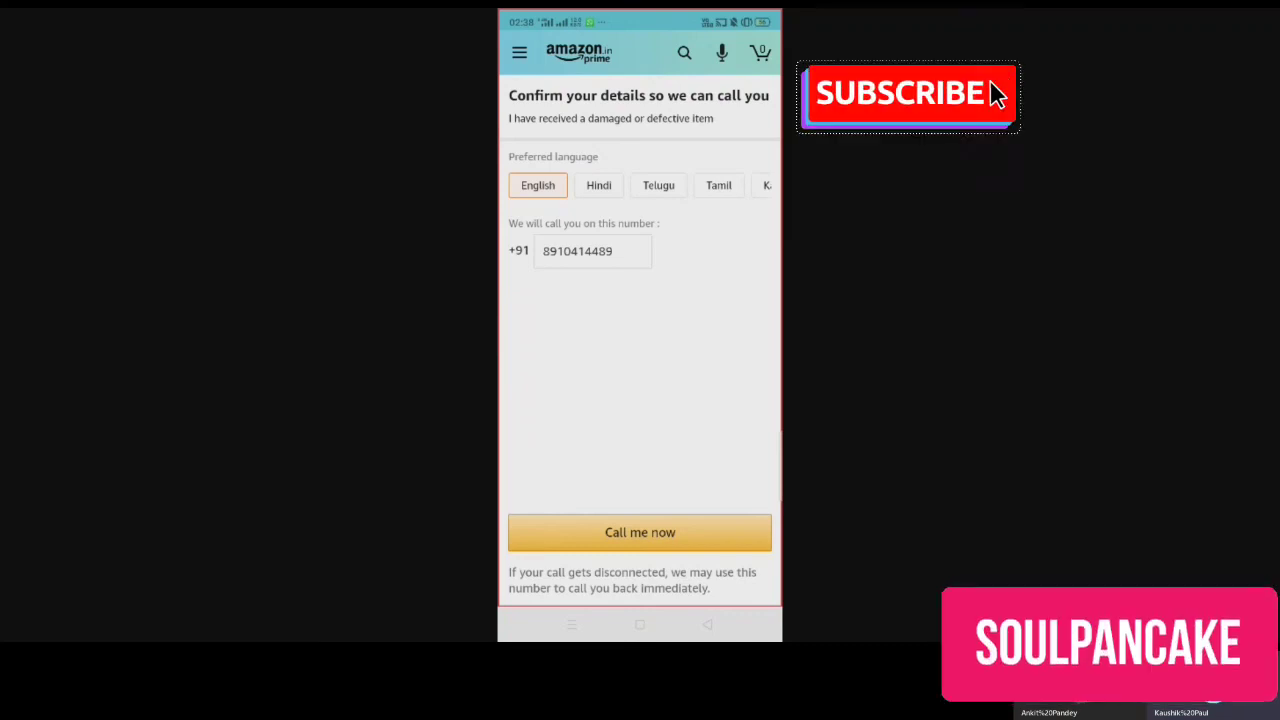
left_click(904, 96)
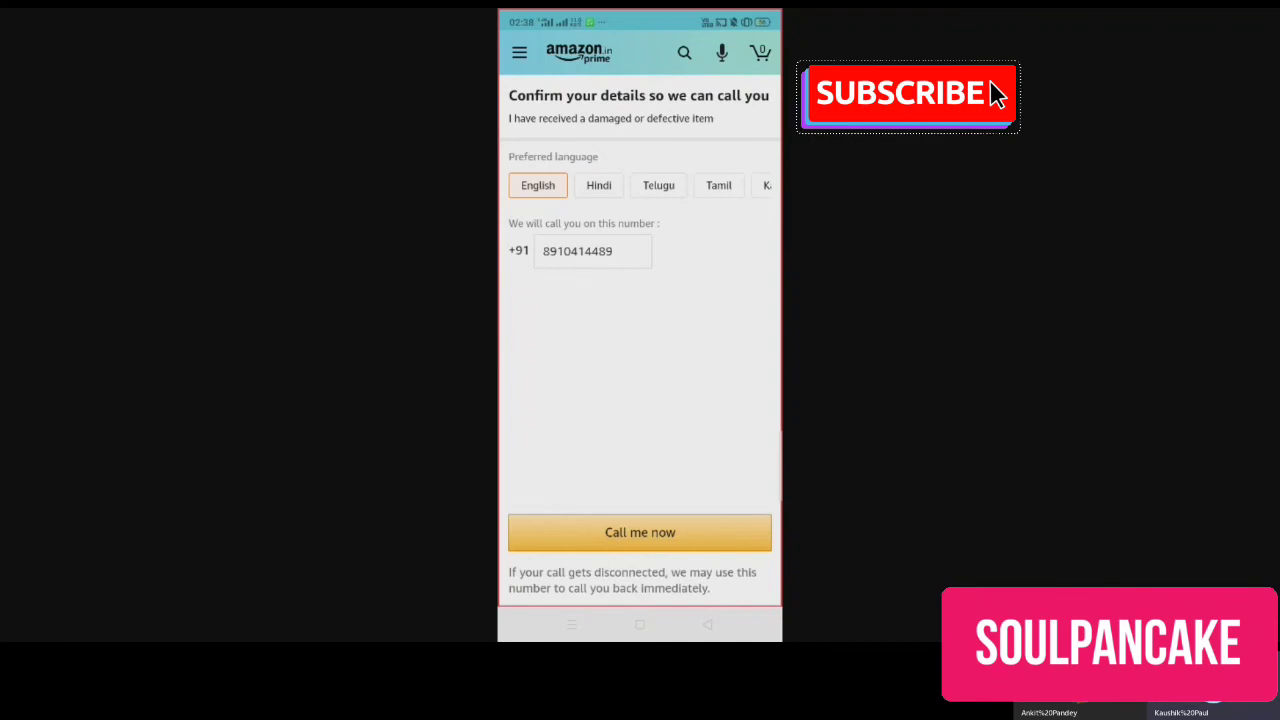
left_click(904, 94)
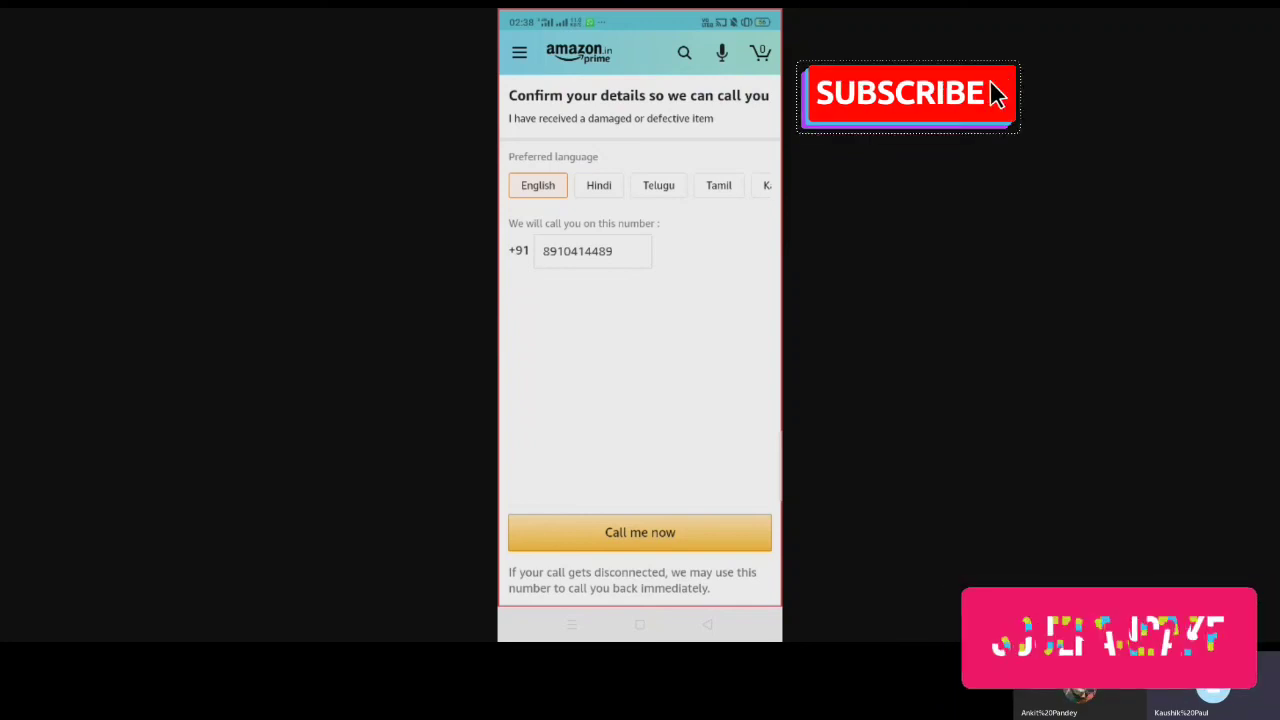
left_click(904, 94)
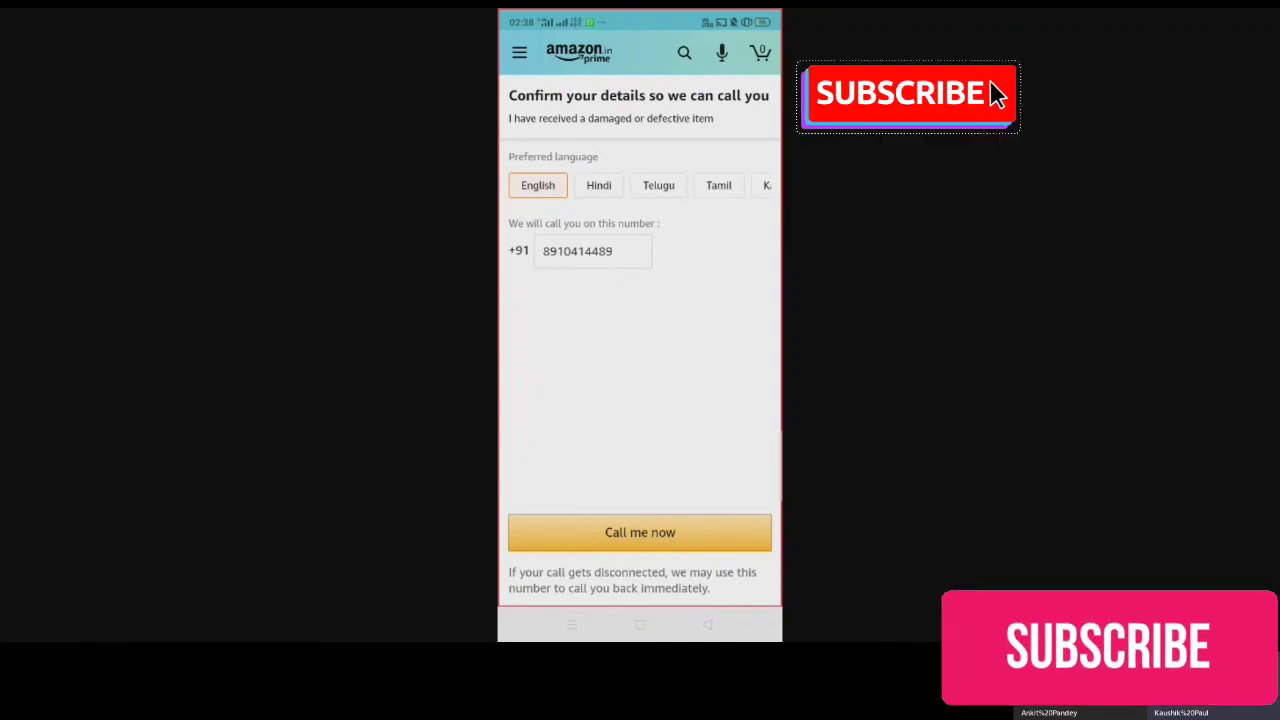
left_click(904, 94)
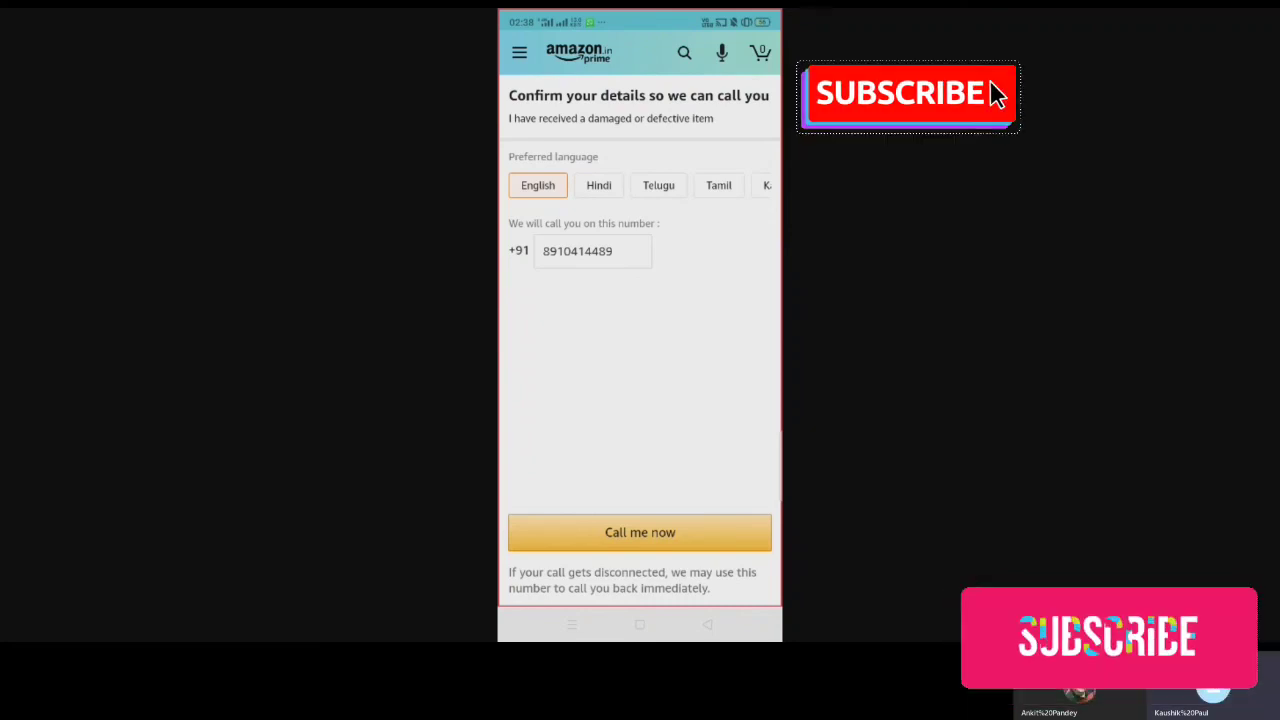
left_click(904, 96)
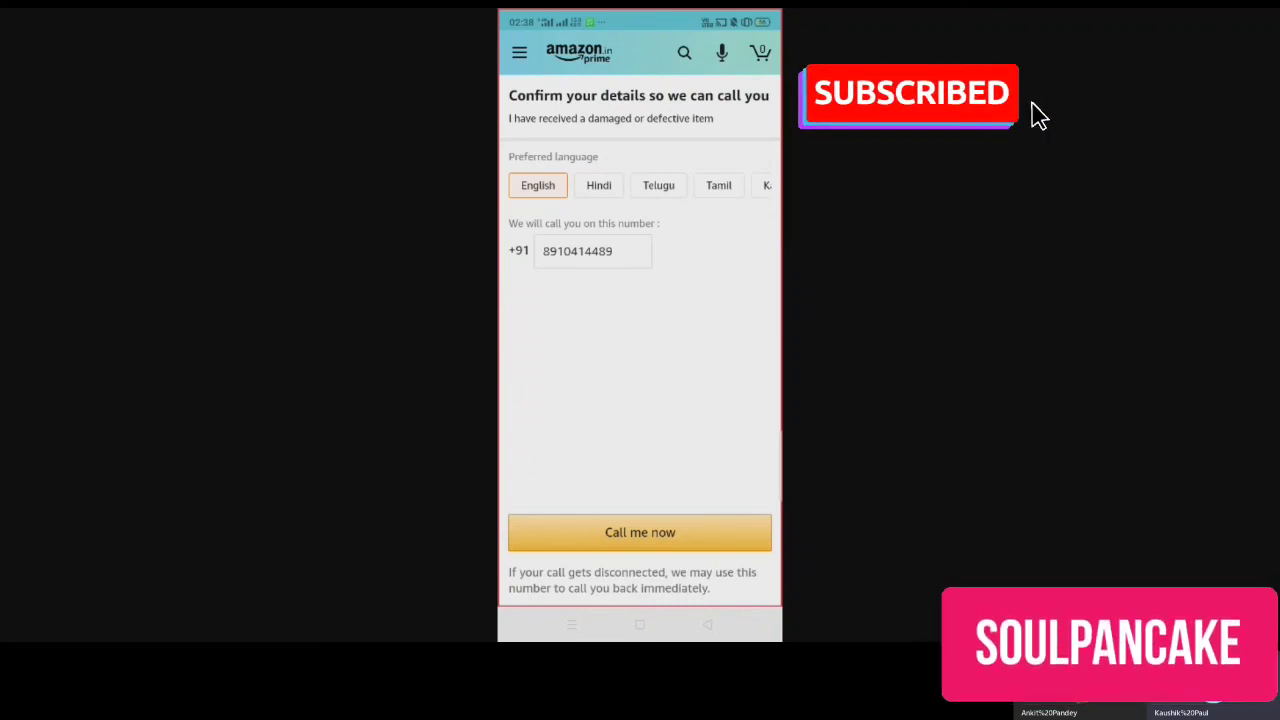